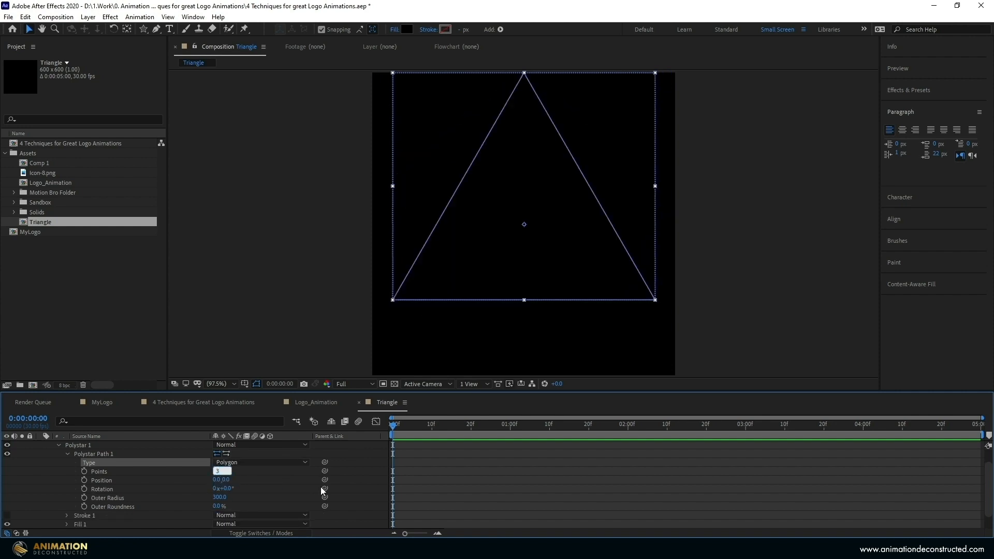
# - Make the Triangle comp's Polystar a 3-point Polygon with only a thin stroke
pyautogui.click(87, 17)
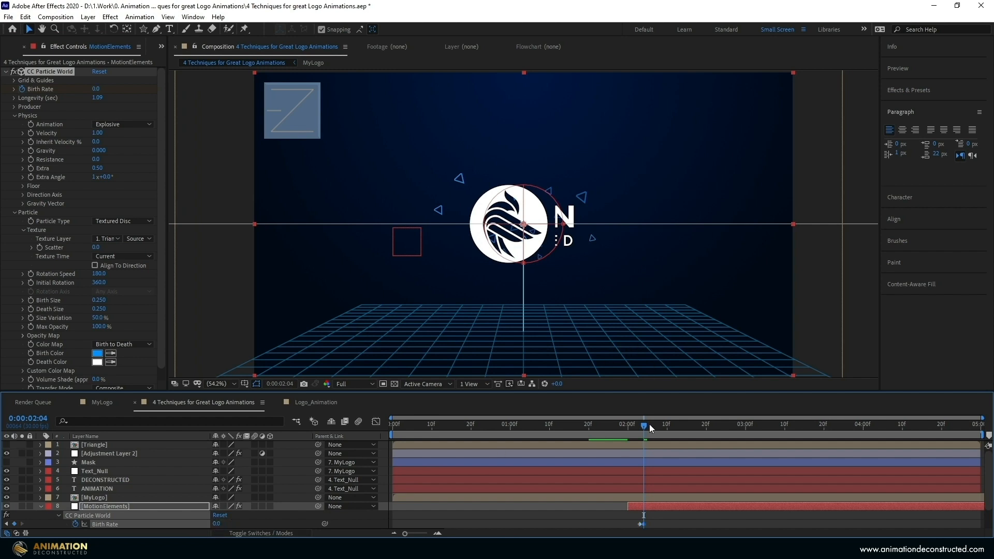
# - Scrub forward in the timeline to watch hollow triangle particles scatter around the logo
pyautogui.moveTo(645, 423); pyautogui.dragTo(691, 424)
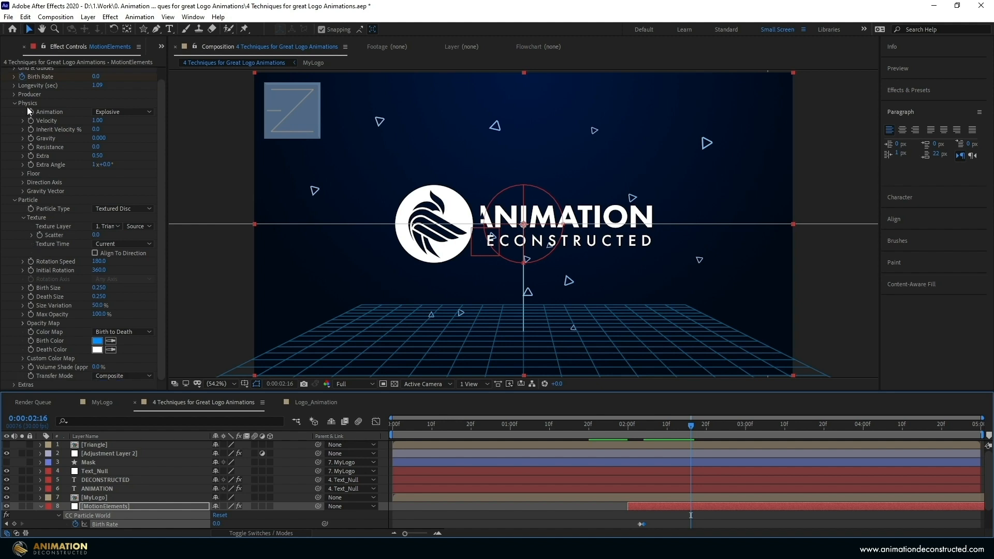